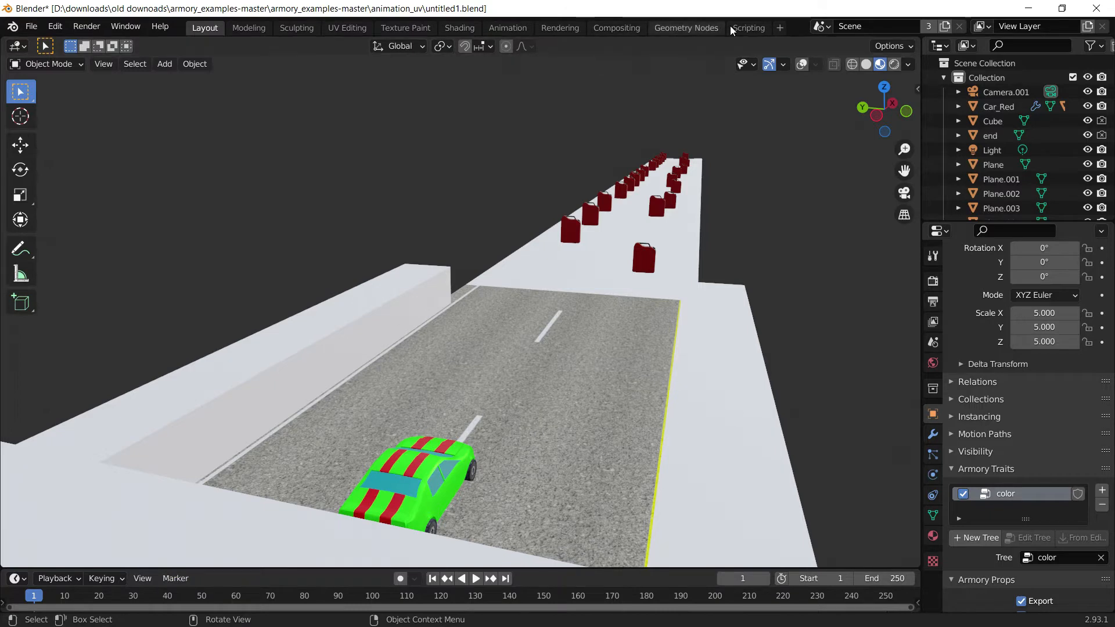
- Switch to the Scripting workspace to show the 'color' logic node tree
{"action": "left_click", "coordinate": [748, 28]}
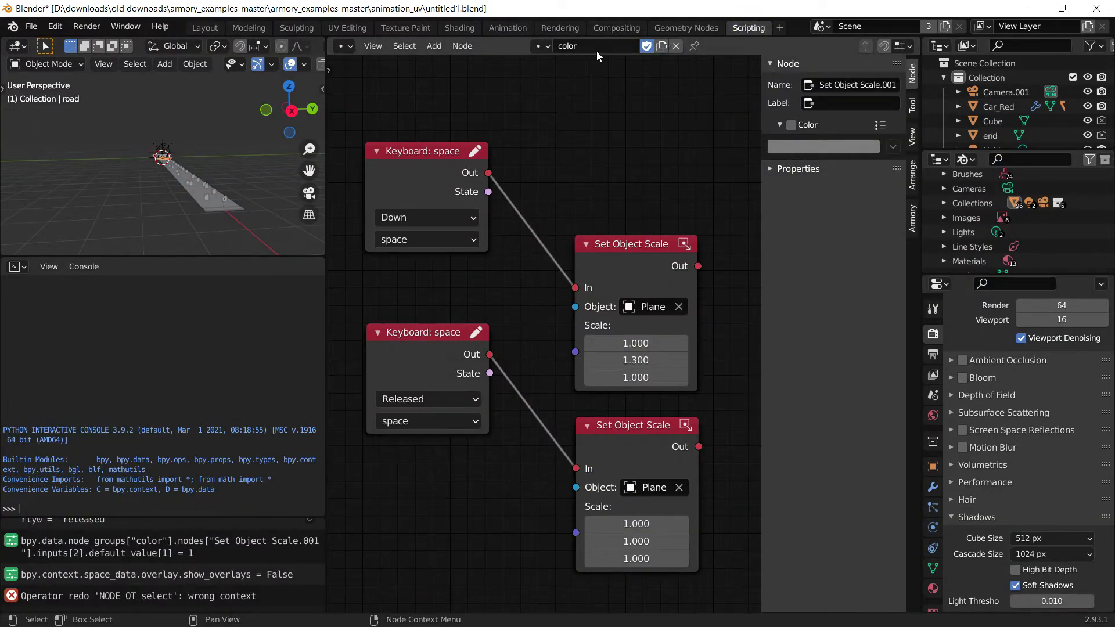
{"action": "mouse_move", "coordinate": [598, 53]}
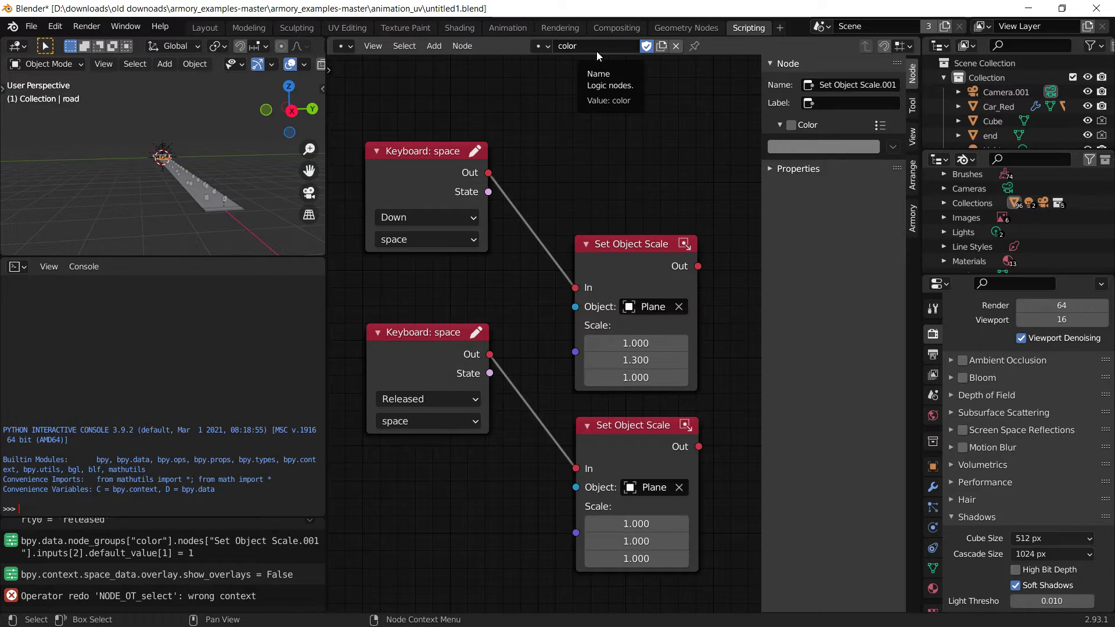
{"action": "mouse_move", "coordinate": [455, 68]}
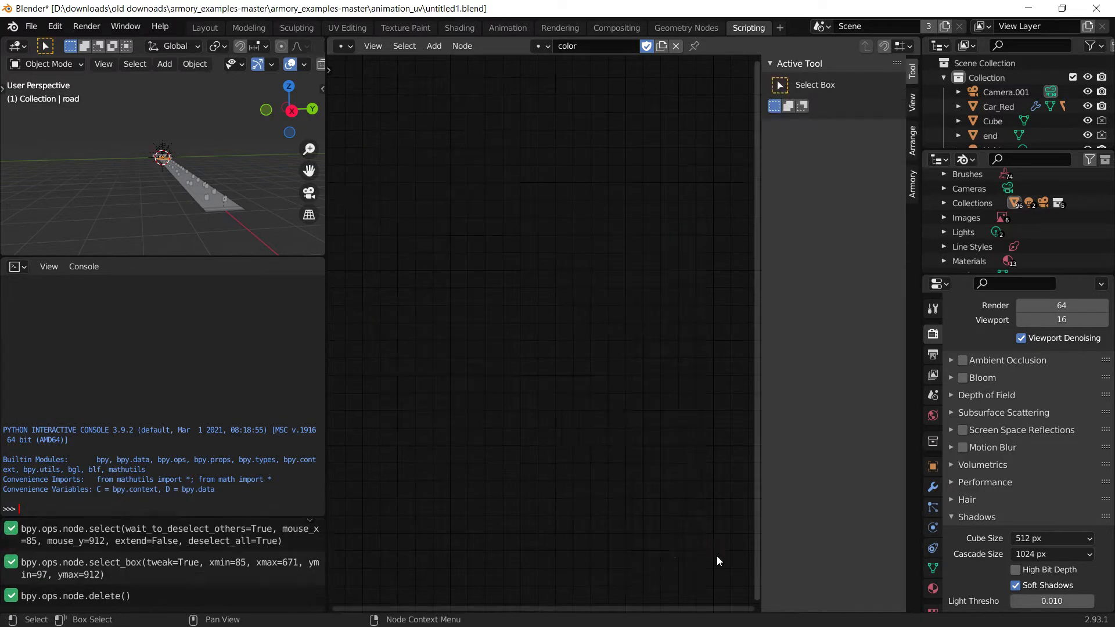
- Unlink the emptied 'color' tree from the node editor and browse the existing node trees
{"action": "left_click", "coordinate": [677, 46]}
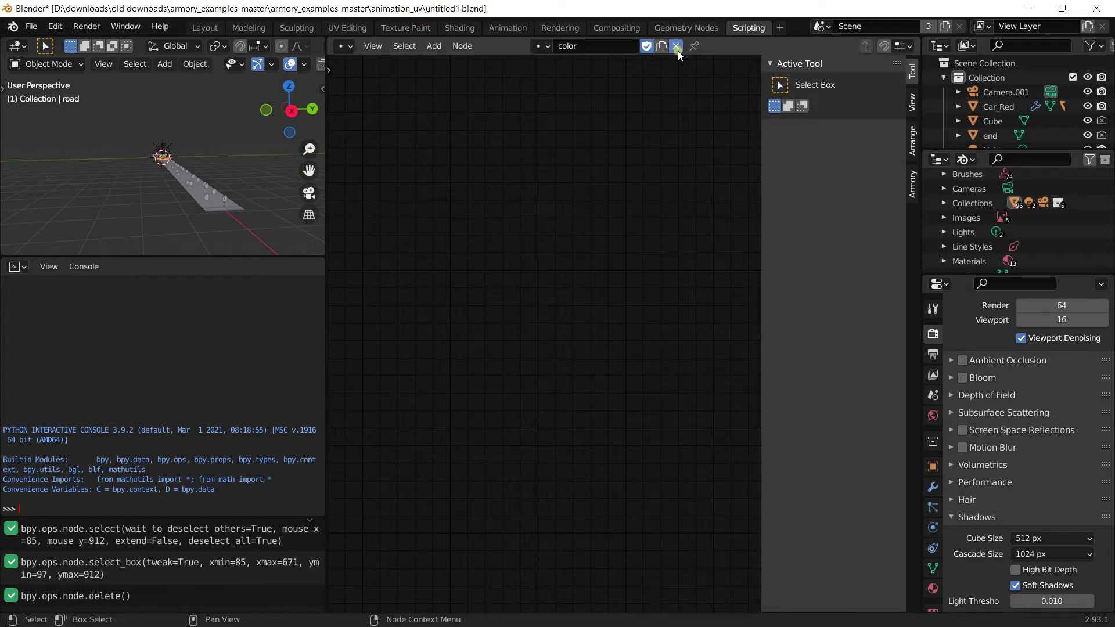
{"action": "left_click", "coordinate": [676, 47]}
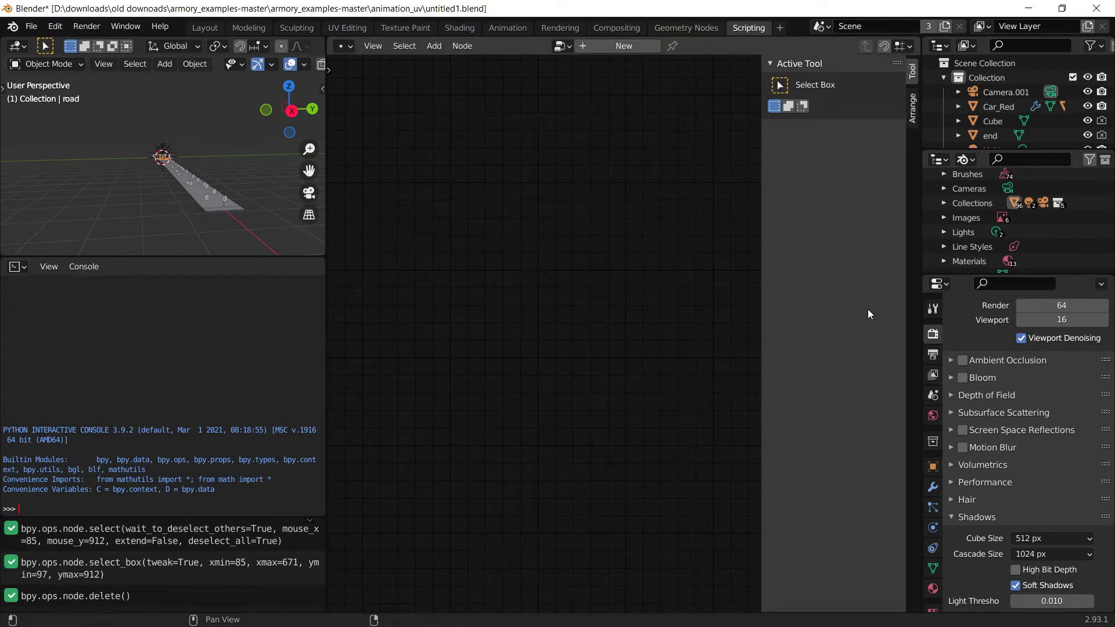
{"action": "left_click", "coordinate": [561, 47]}
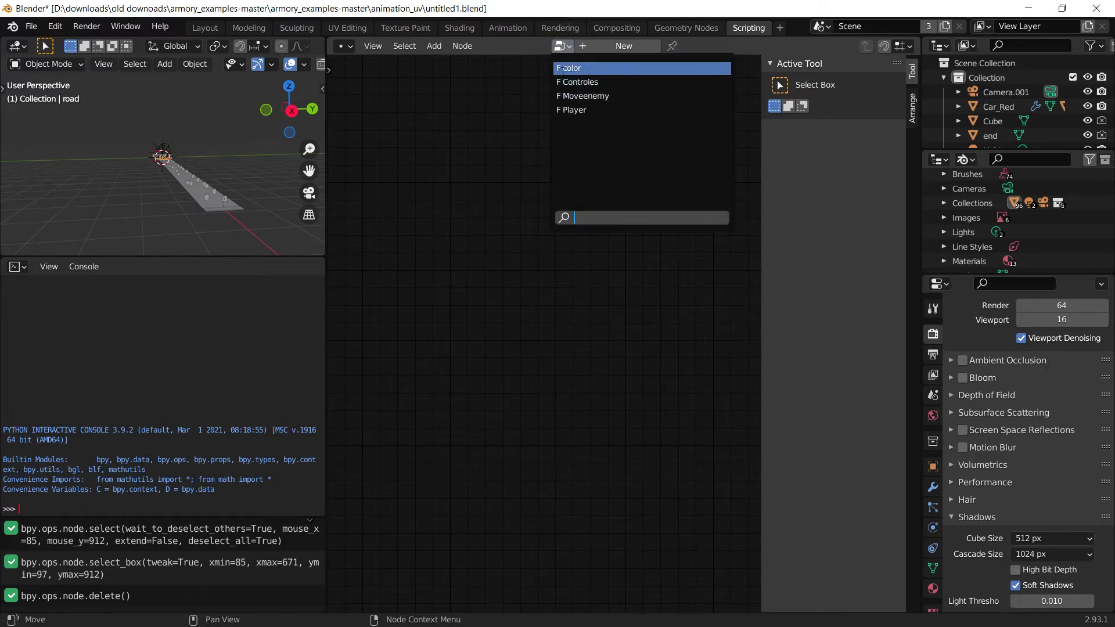
{"action": "mouse_move", "coordinate": [573, 67]}
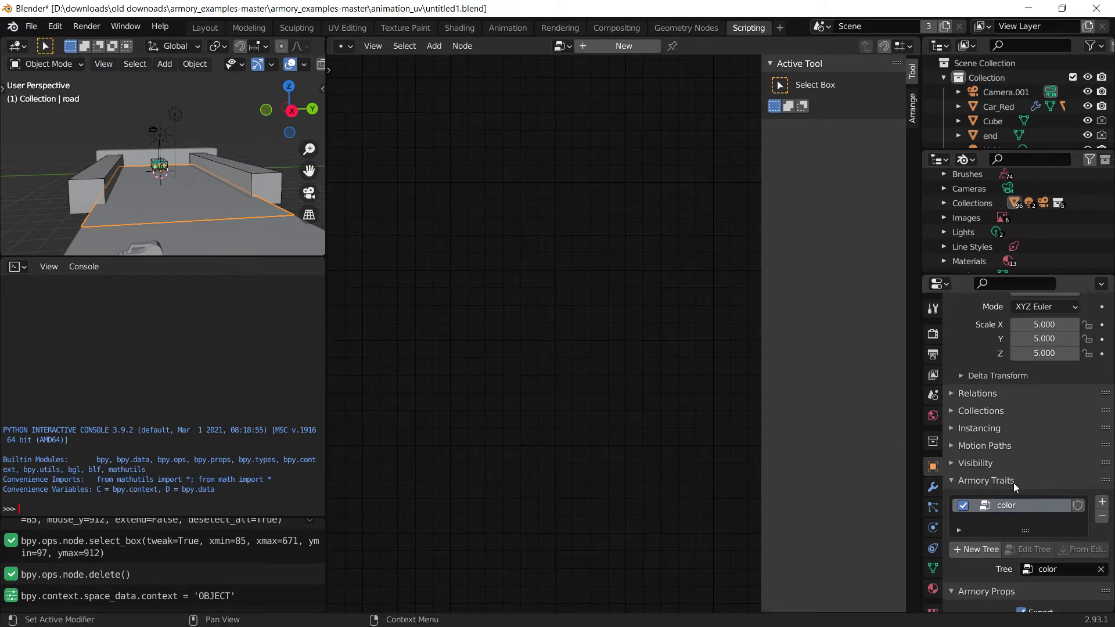
- Remove the 'color' Armory trait from the object and reopen the empty 'color' tree in the editor
{"action": "left_click", "coordinate": [933, 395]}
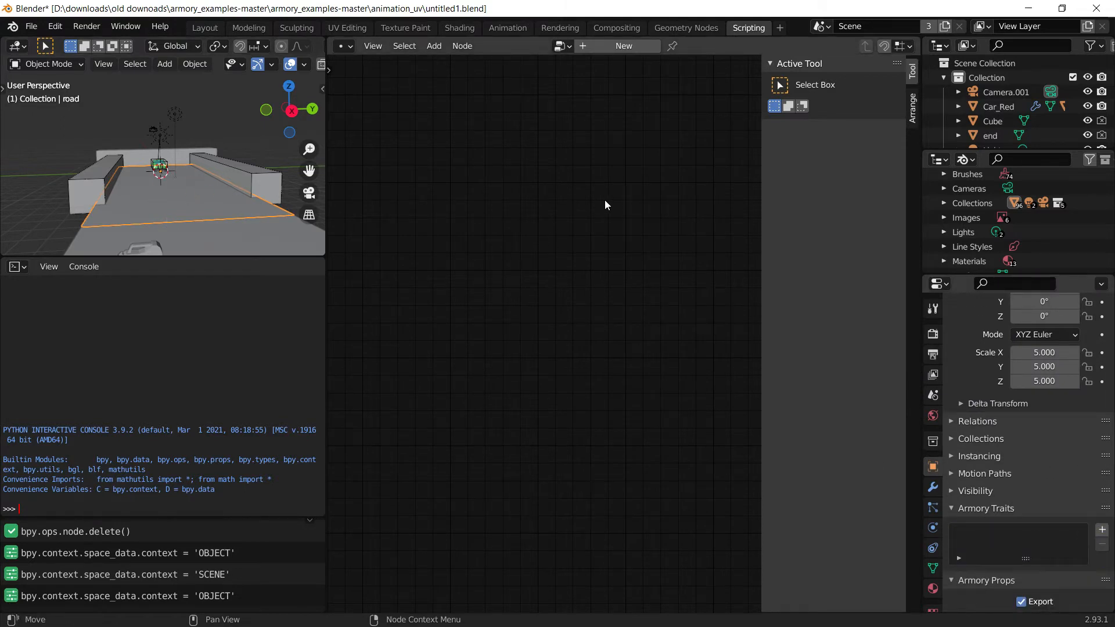
{"action": "left_click", "coordinate": [559, 46]}
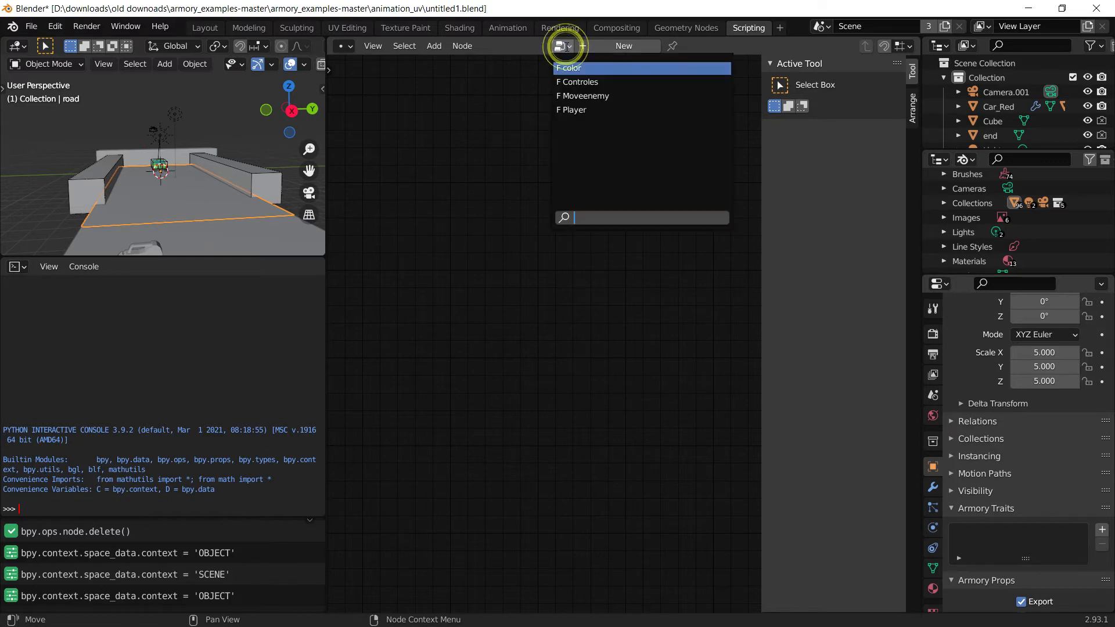
{"action": "left_click", "coordinate": [568, 68]}
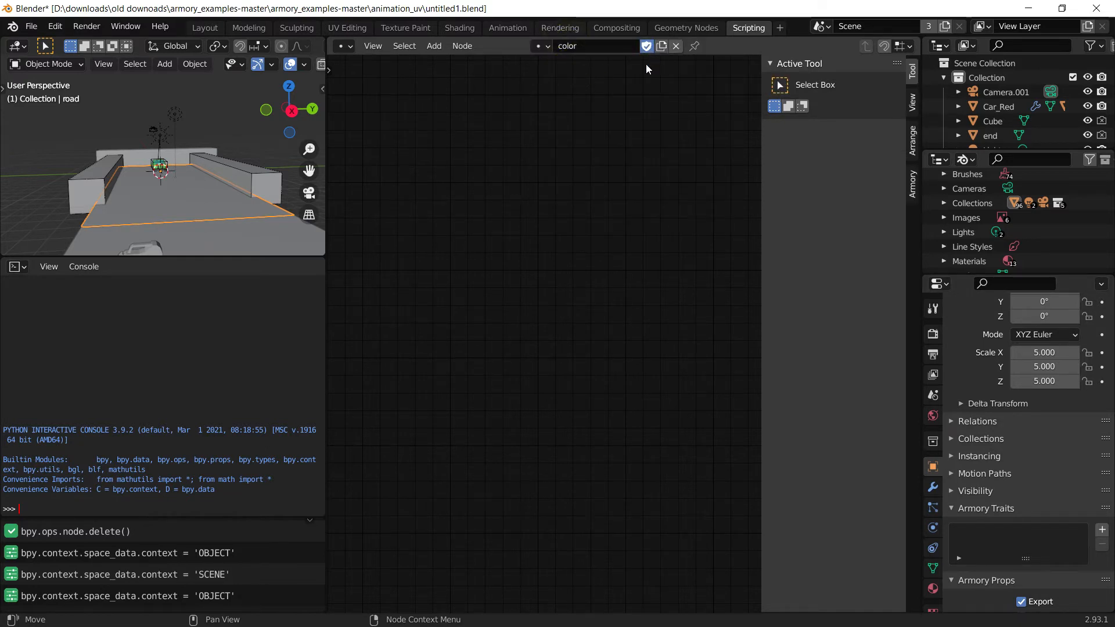
- Turn off the Fake User shield on the 'color' node tree so it is no longer preserved
{"action": "left_click", "coordinate": [648, 47]}
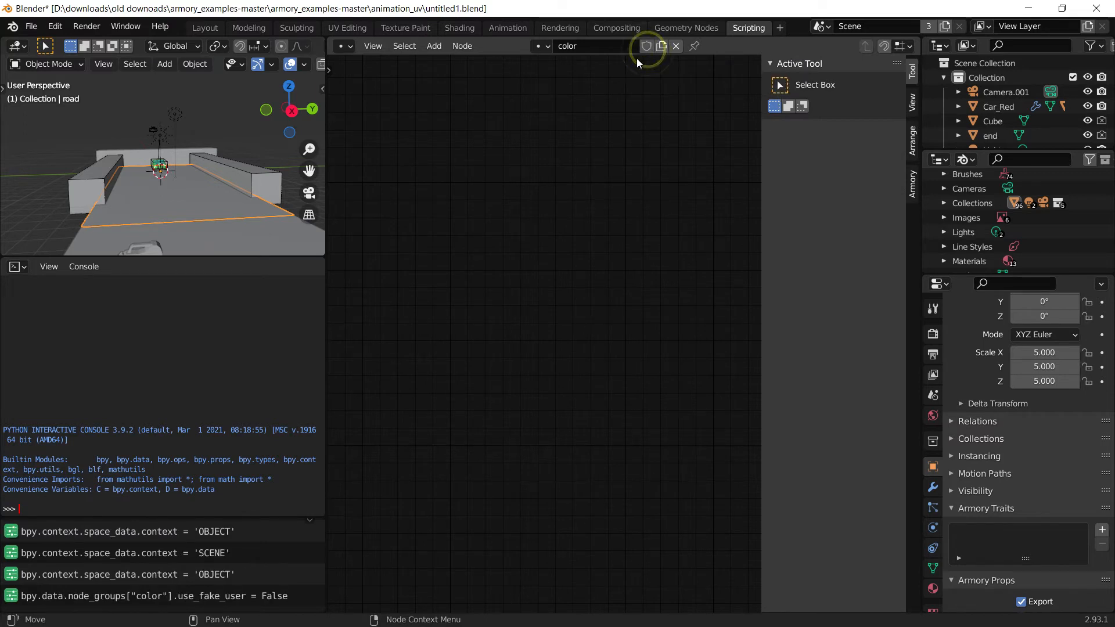
{"action": "mouse_move", "coordinate": [712, 44]}
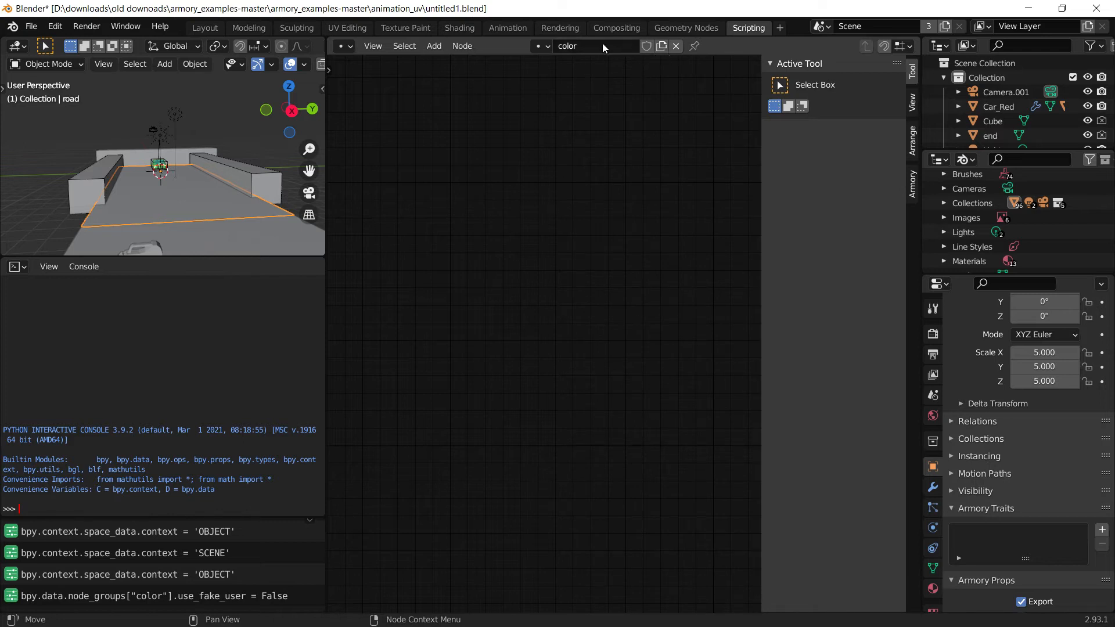
{"action": "left_click", "coordinate": [546, 47]}
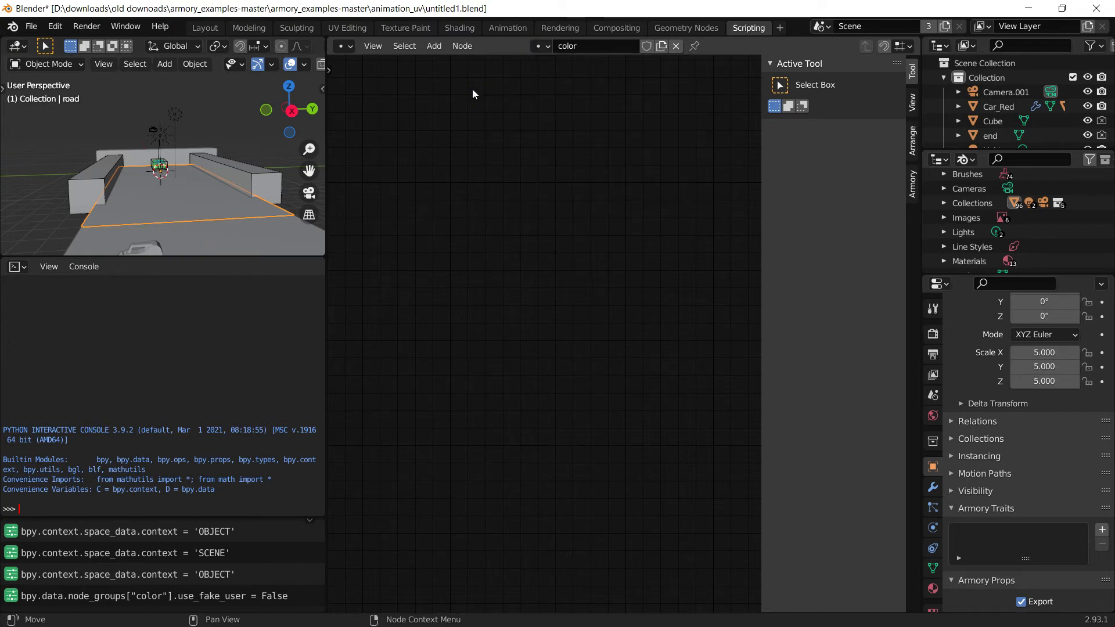
{"action": "mouse_move", "coordinate": [228, 48]}
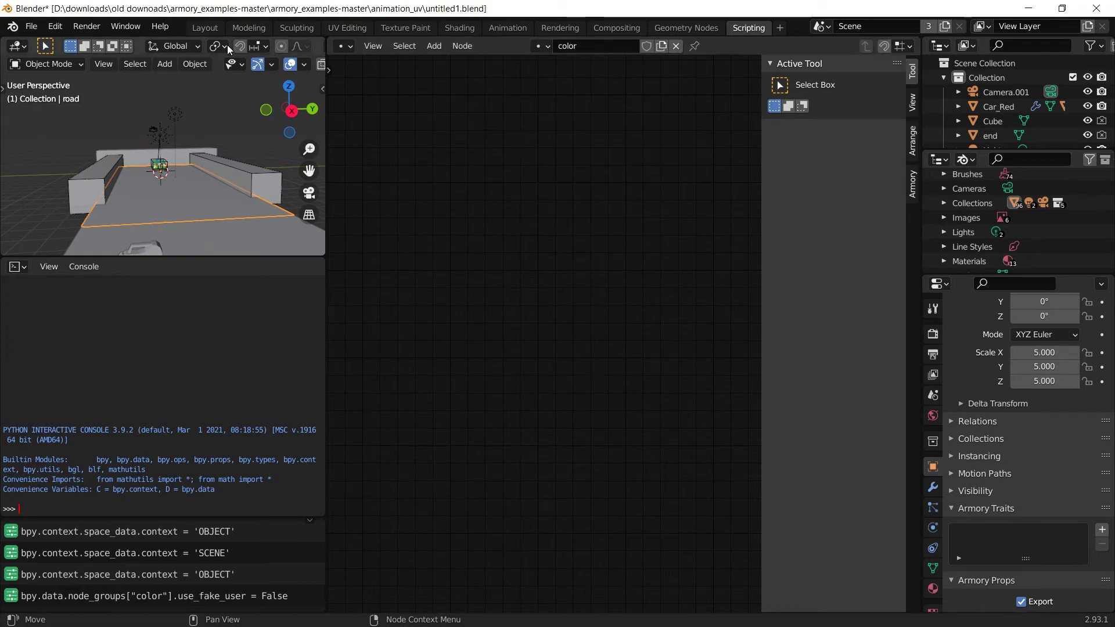
- Purge recursively unused data-blocks via File > Clean Up, discarding the 'color' tree
{"action": "left_click", "coordinate": [32, 25]}
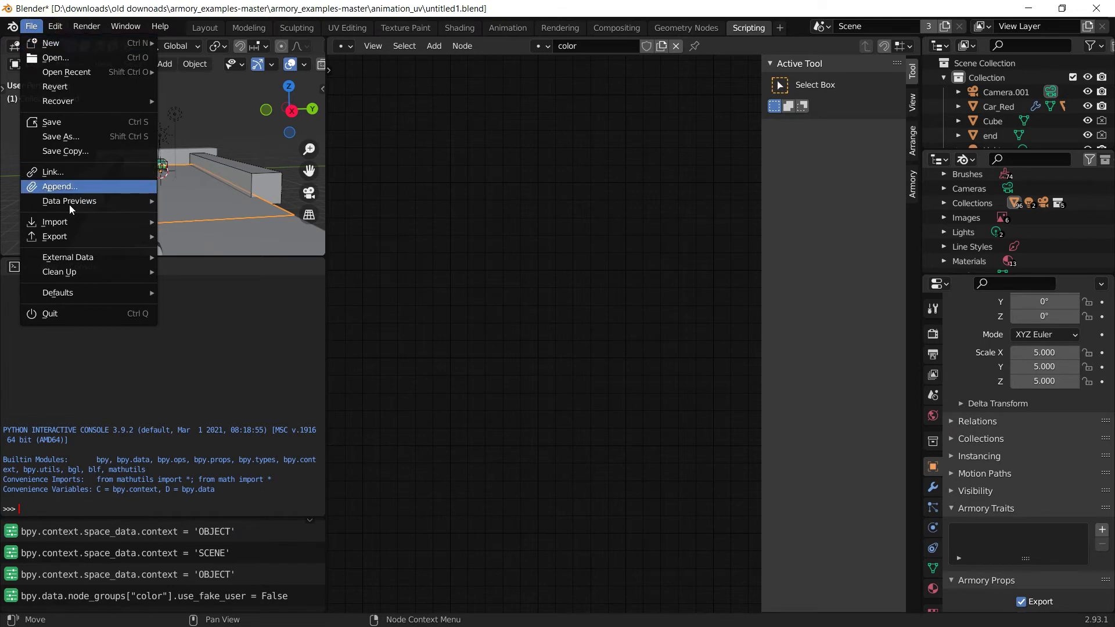
{"action": "mouse_move", "coordinate": [59, 272]}
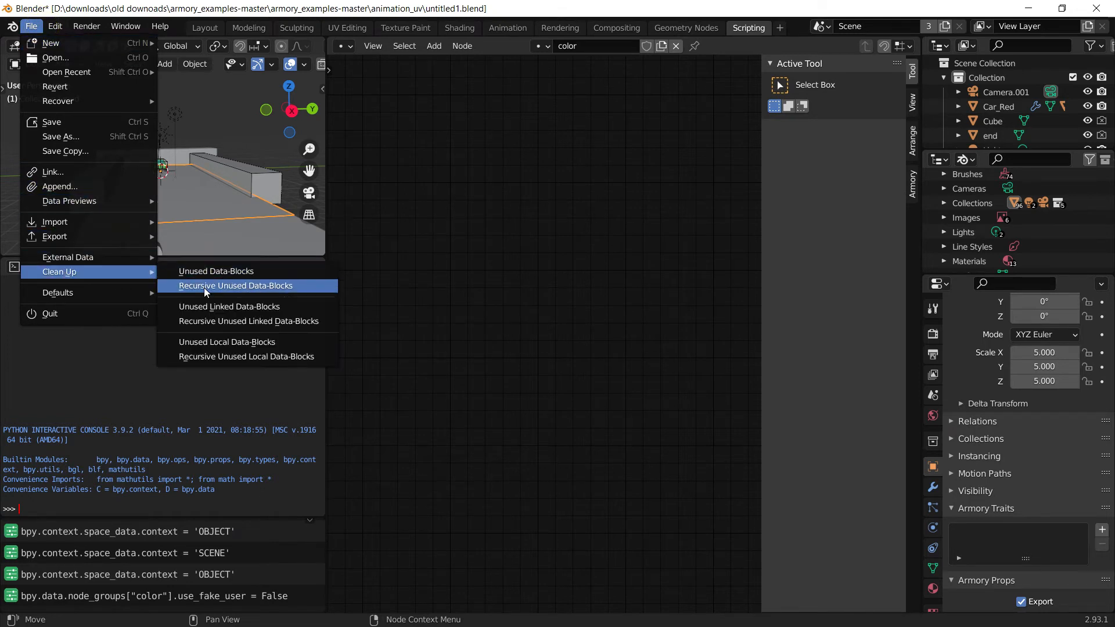
{"action": "mouse_move", "coordinate": [249, 293]}
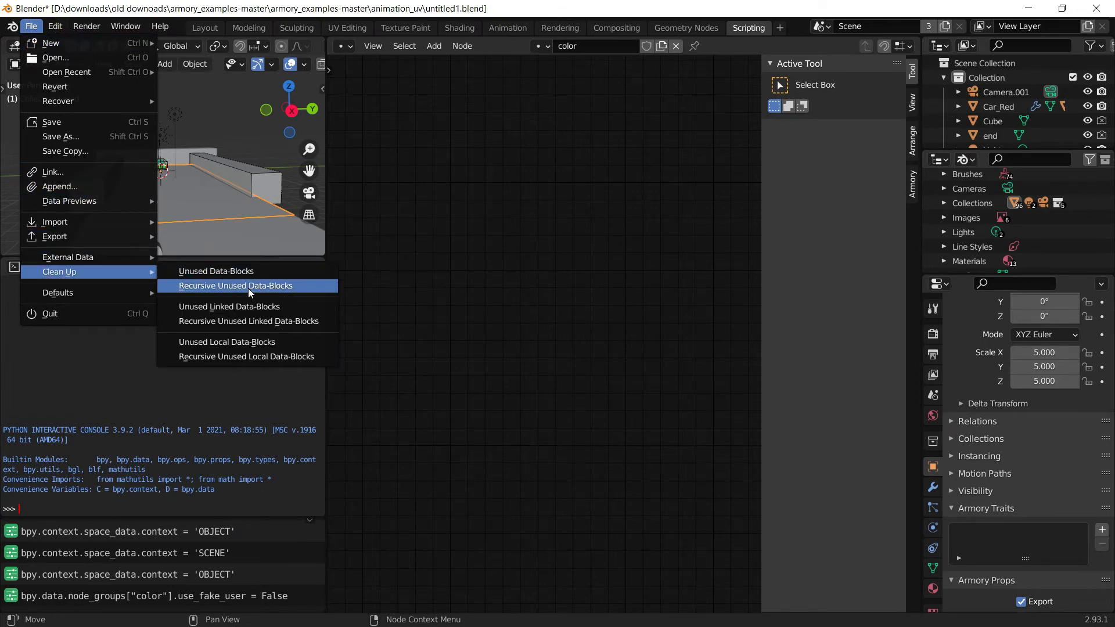
{"action": "left_click", "coordinate": [236, 286]}
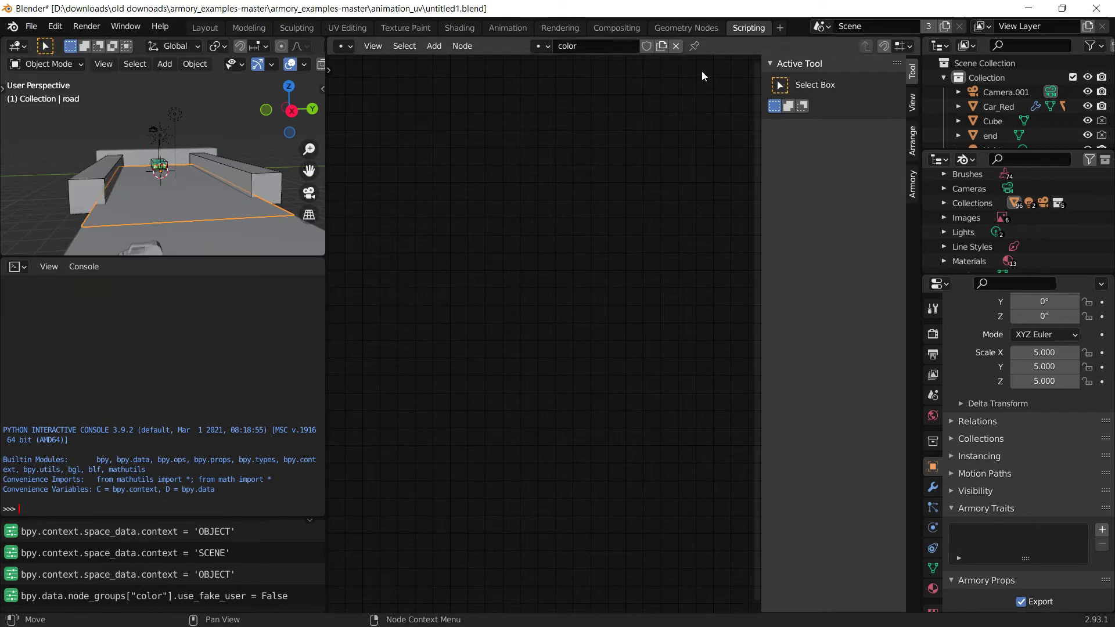
{"action": "left_click", "coordinate": [31, 26]}
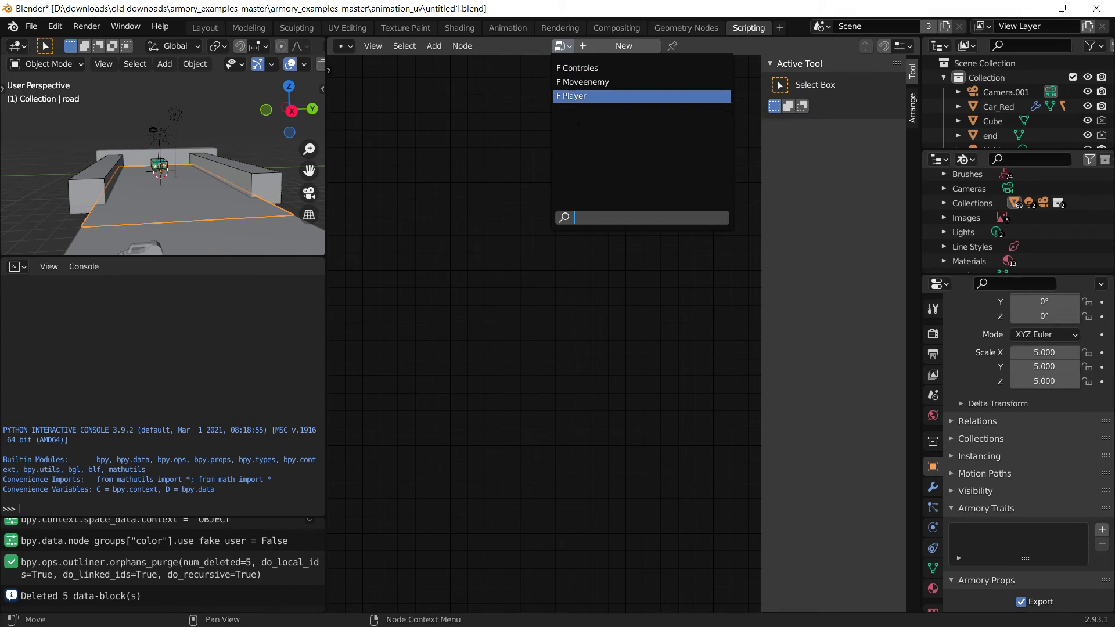
{"action": "mouse_move", "coordinate": [583, 82]}
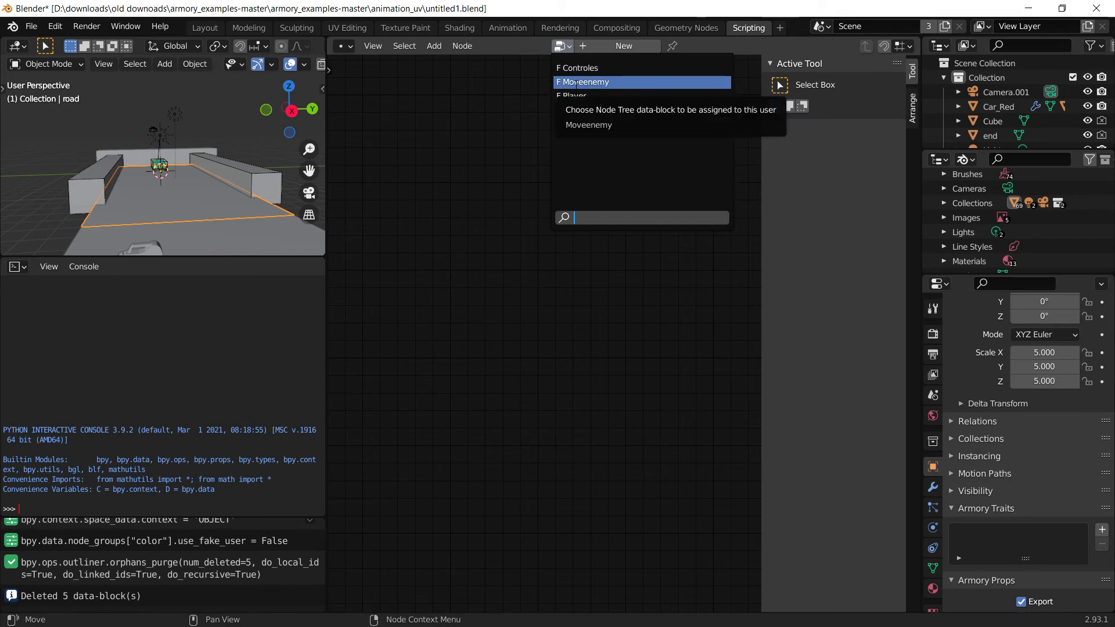
{"action": "mouse_move", "coordinate": [574, 96]}
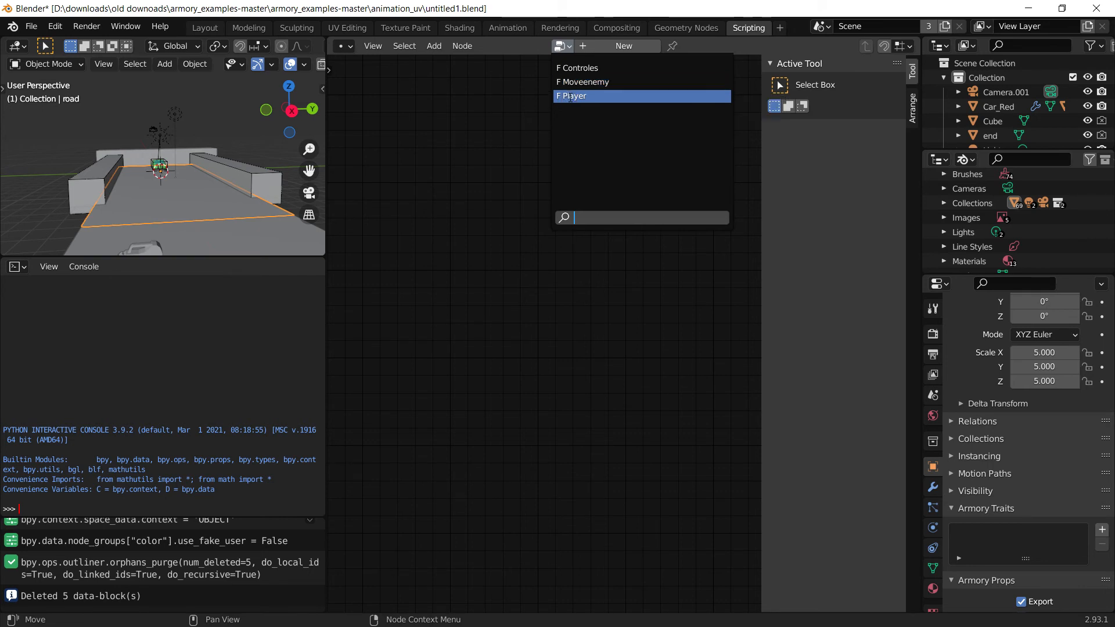
{"action": "mouse_move", "coordinate": [586, 67]}
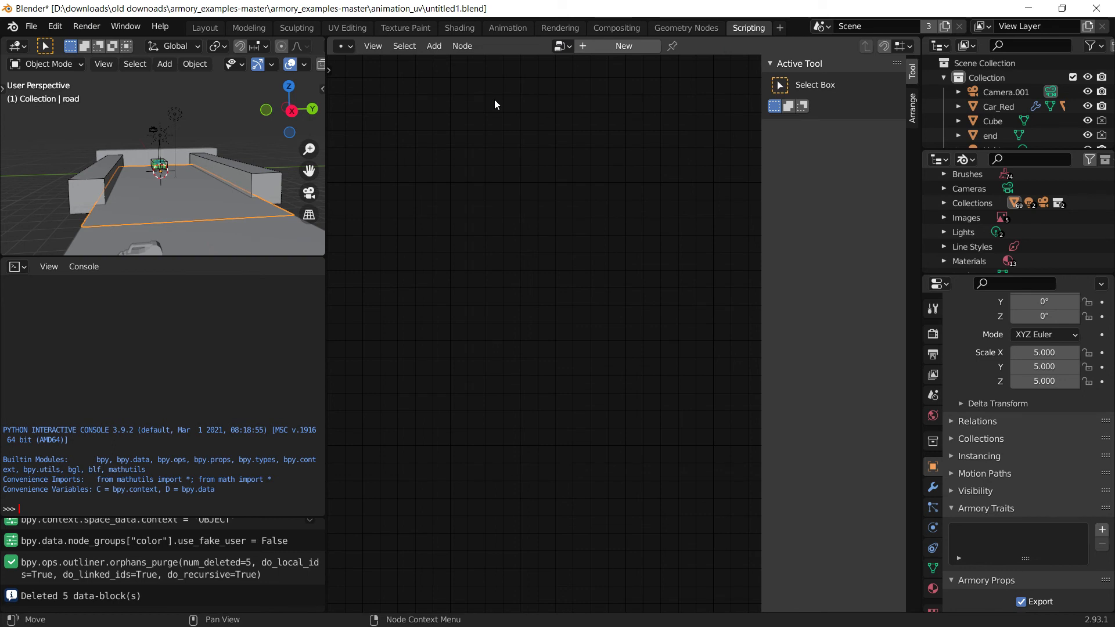
{"action": "mouse_move", "coordinate": [495, 196]}
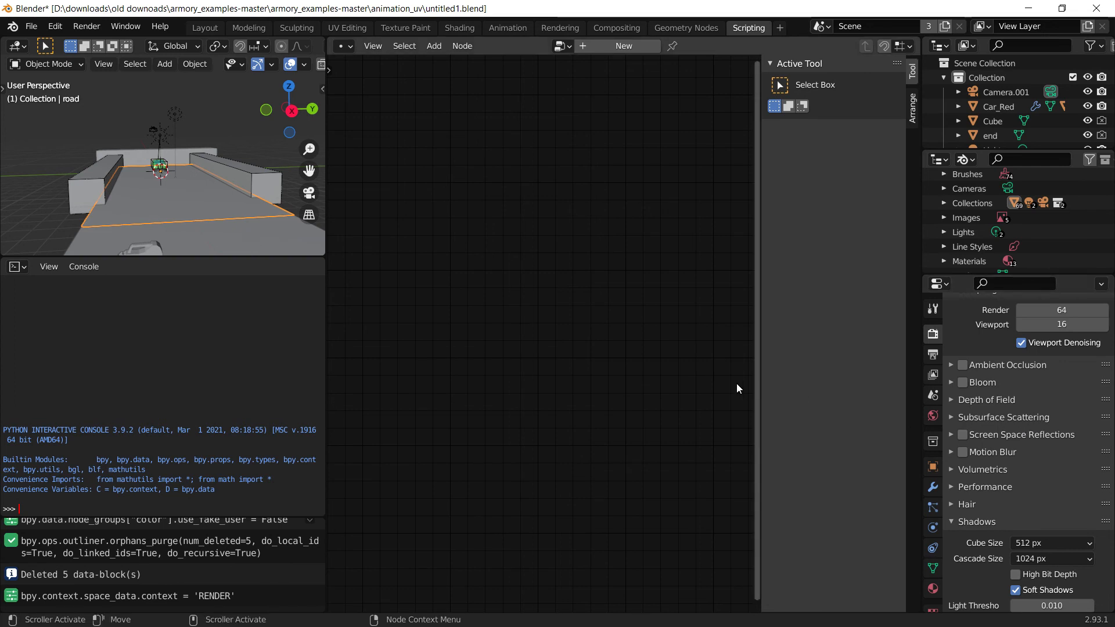
{"action": "mouse_move", "coordinate": [720, 404]}
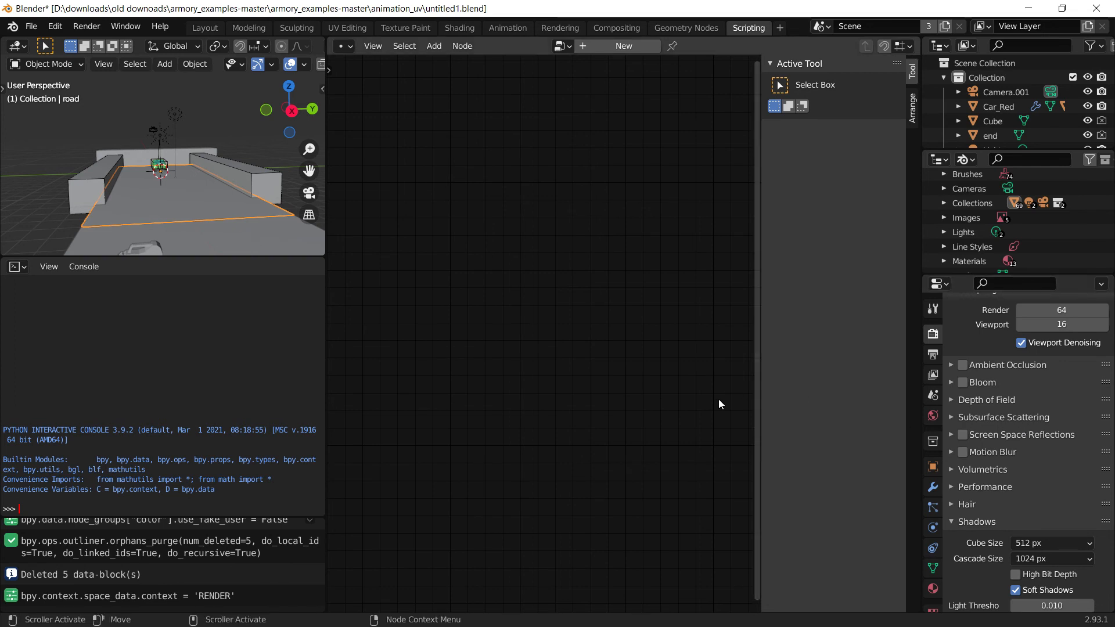